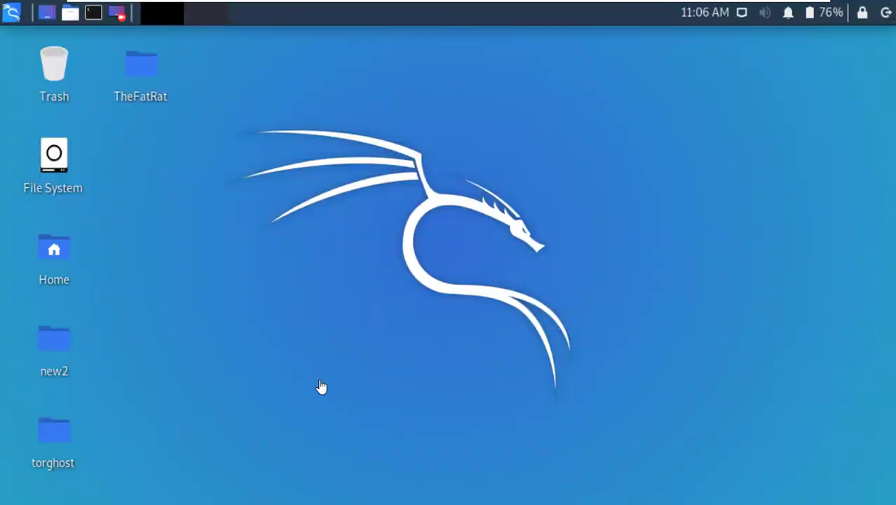
mouse_move(337, 383)
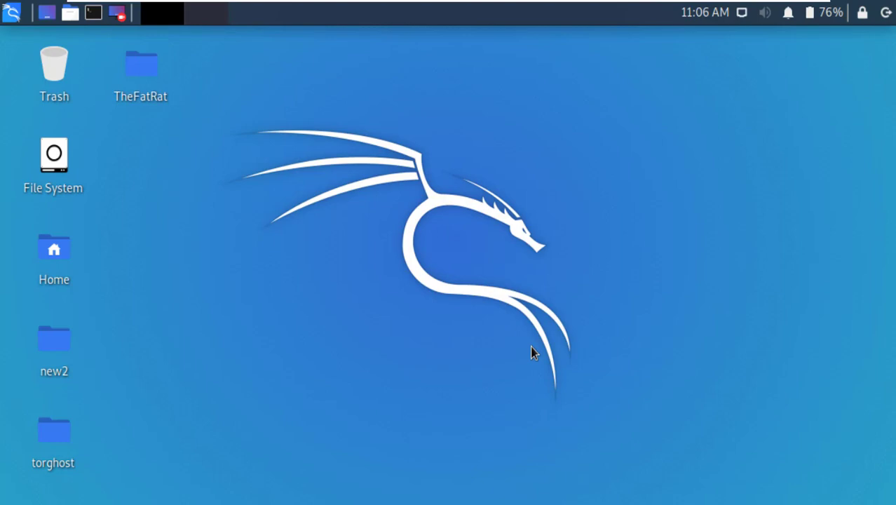
mouse_move(550, 356)
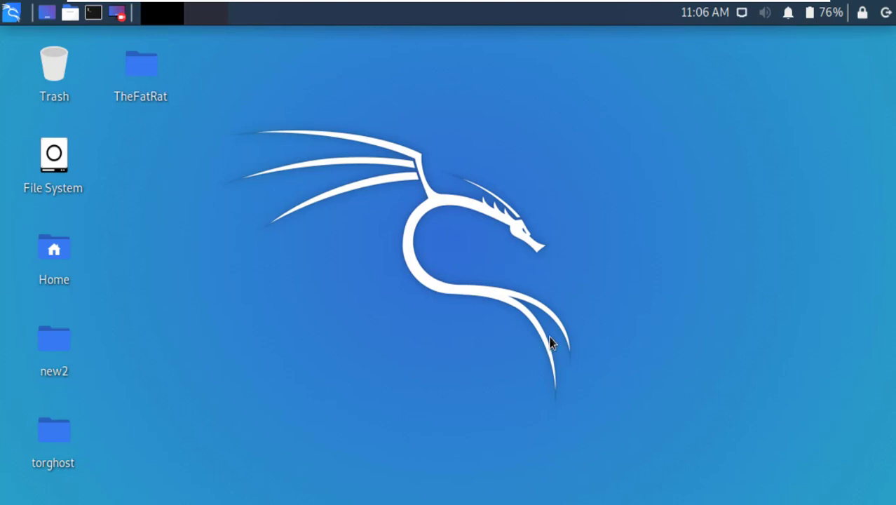
mouse_move(198, 174)
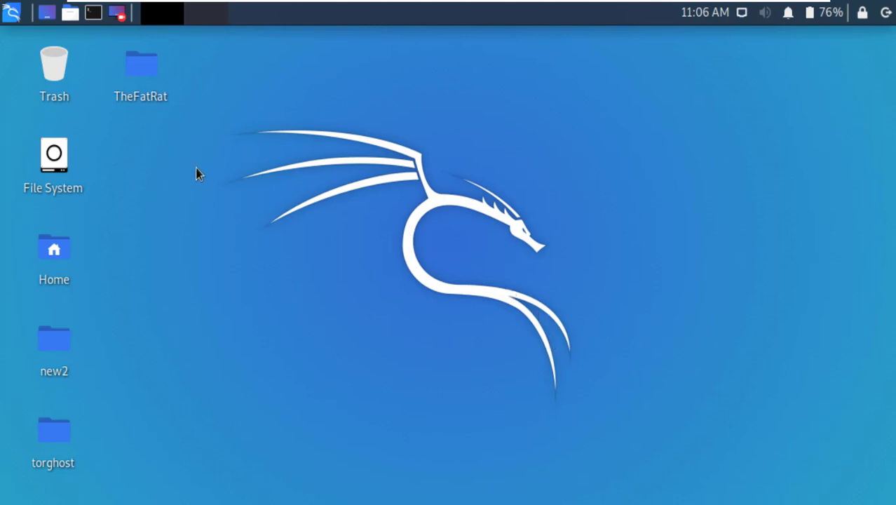
mouse_move(194, 133)
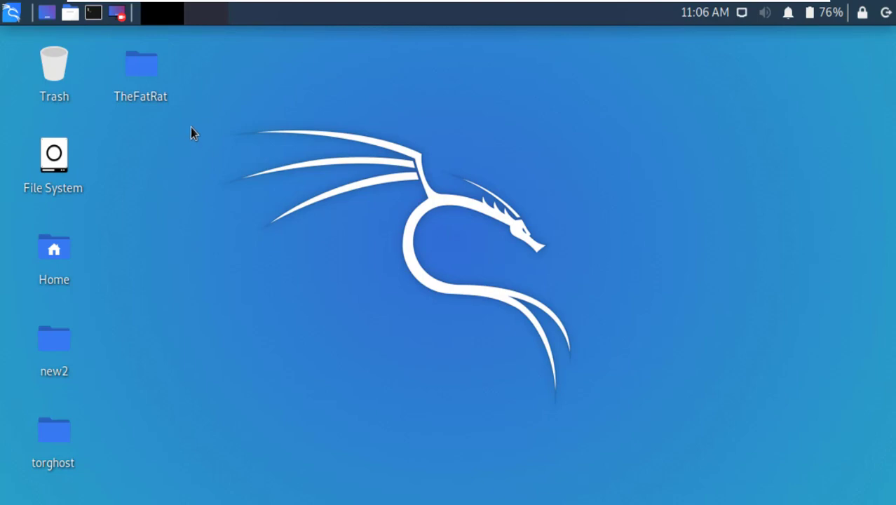
mouse_move(104, 35)
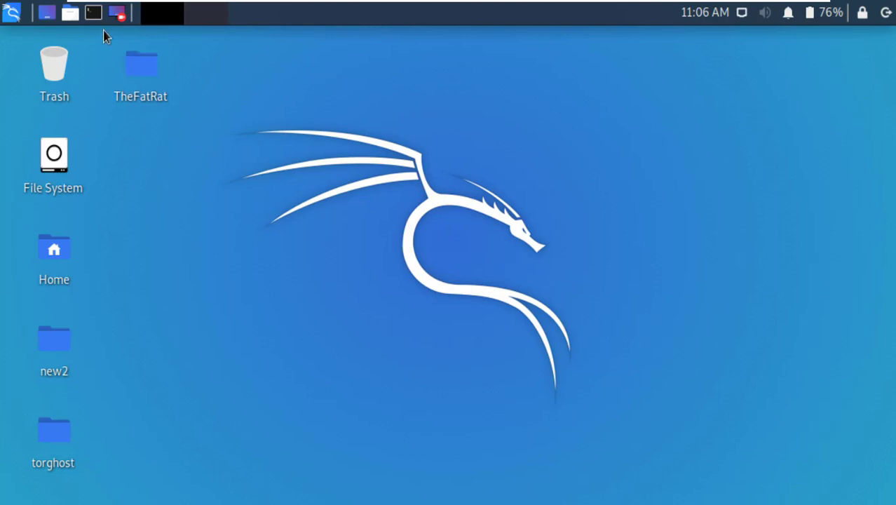
Open a new root terminal and run apt-get update
left_click(89, 13)
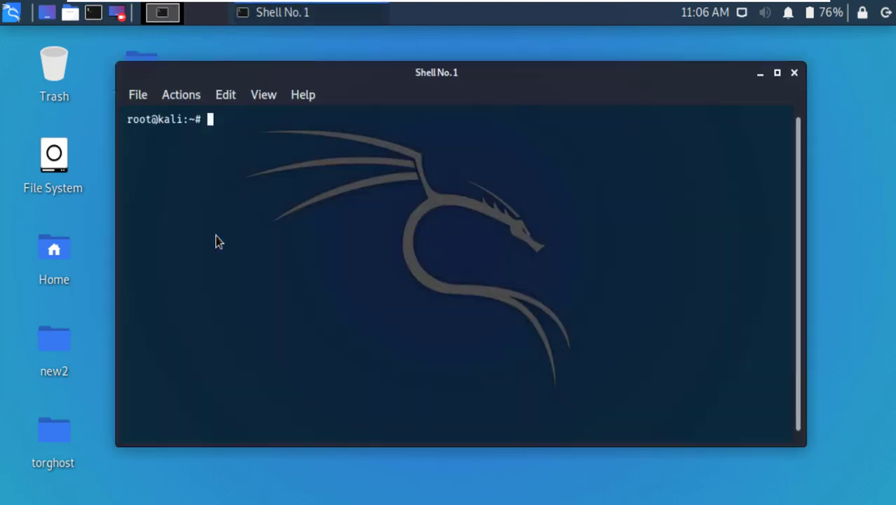
mouse_move(303, 201)
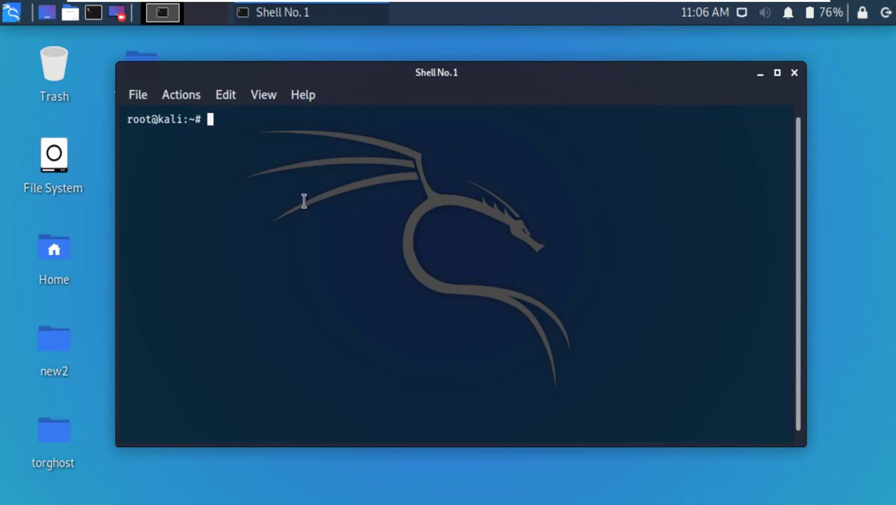
type("apt-get update")
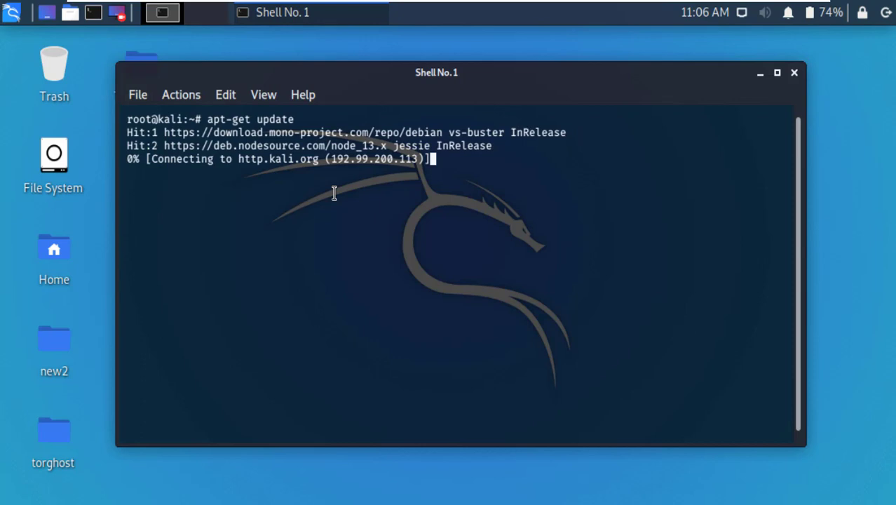
mouse_move(363, 180)
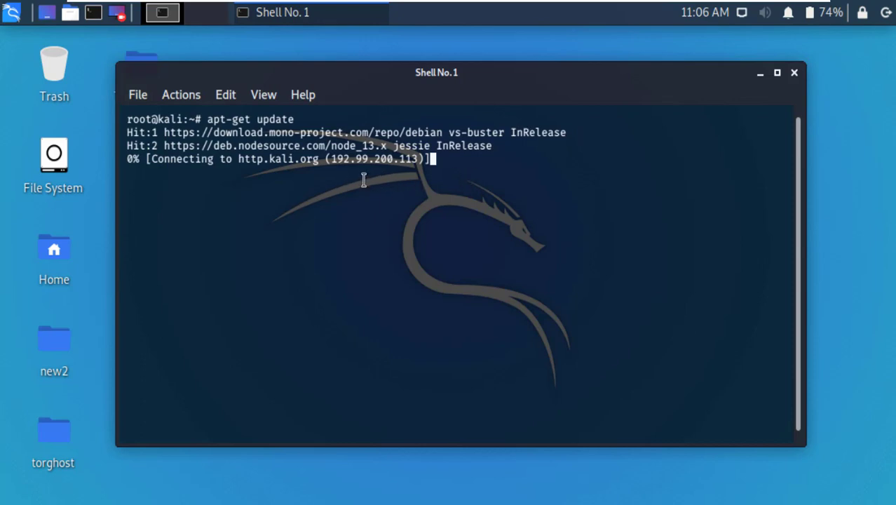
mouse_move(366, 171)
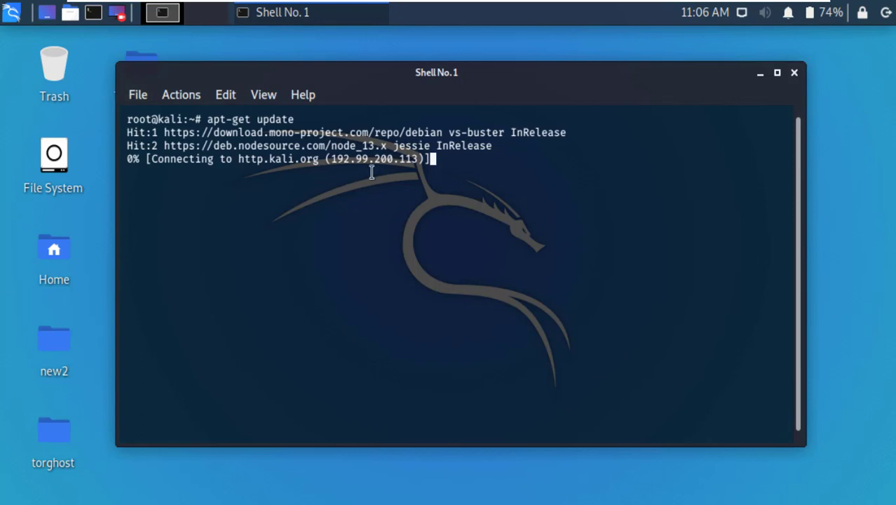
mouse_move(247, 145)
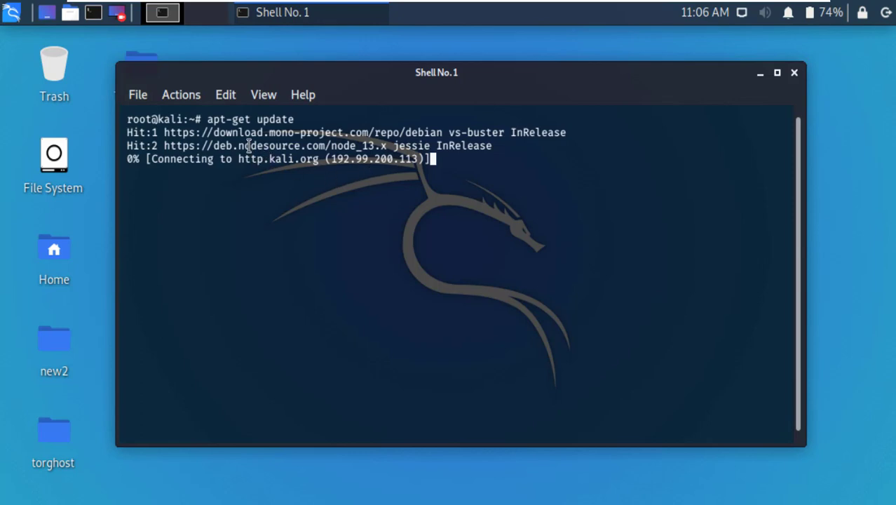
Lower the terminal transparency in Preferences so the background is nearly opaque black
left_click(137, 95)
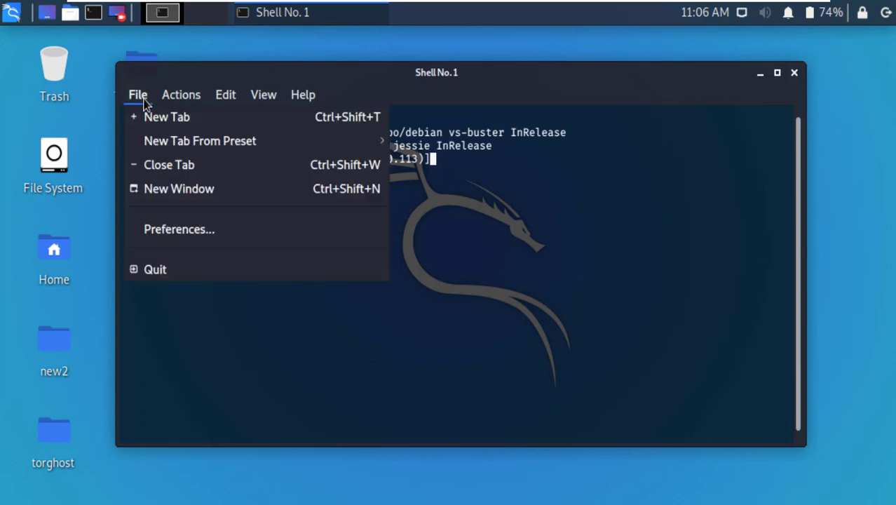
mouse_move(193, 230)
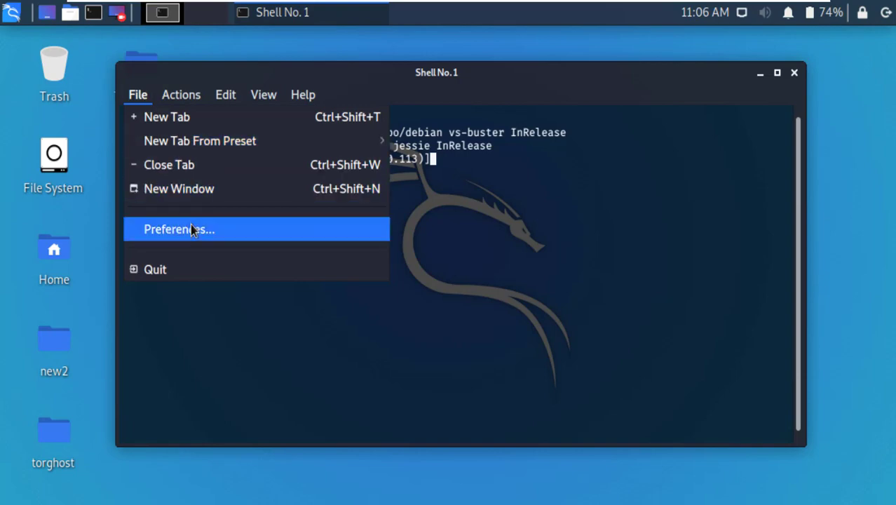
left_click(179, 229)
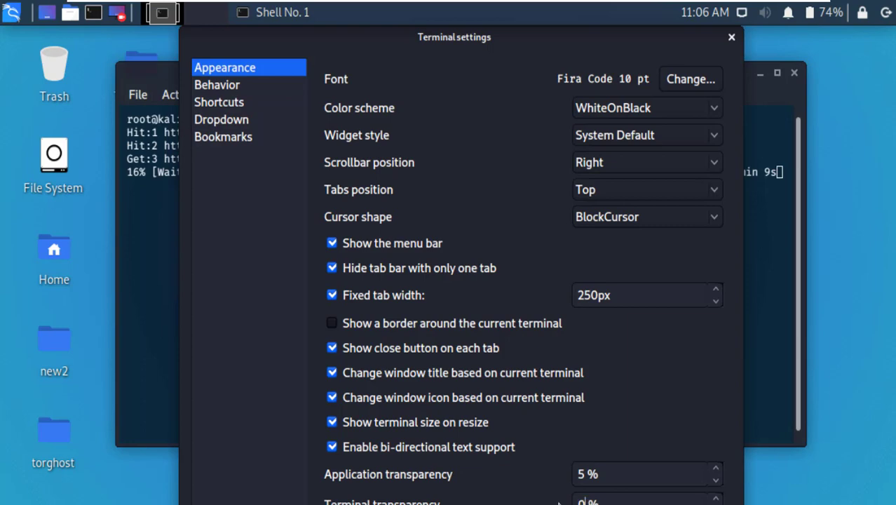
left_click(729, 35)
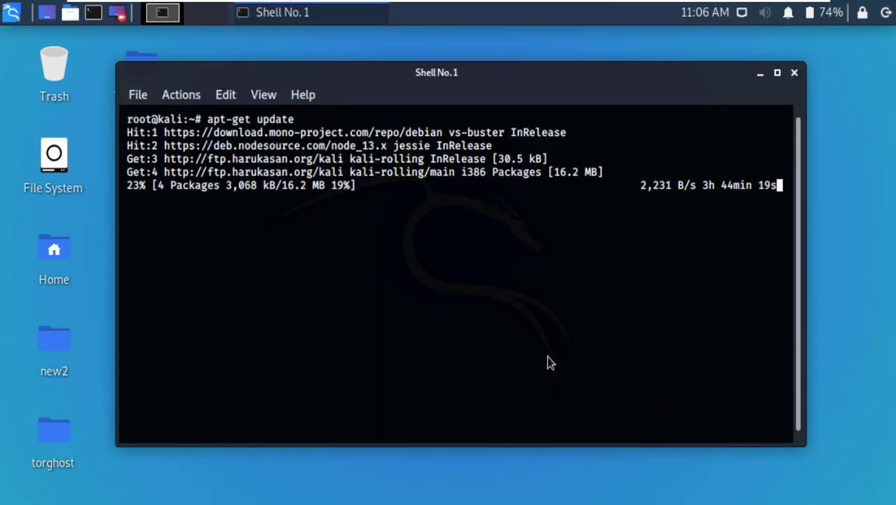
mouse_move(181, 98)
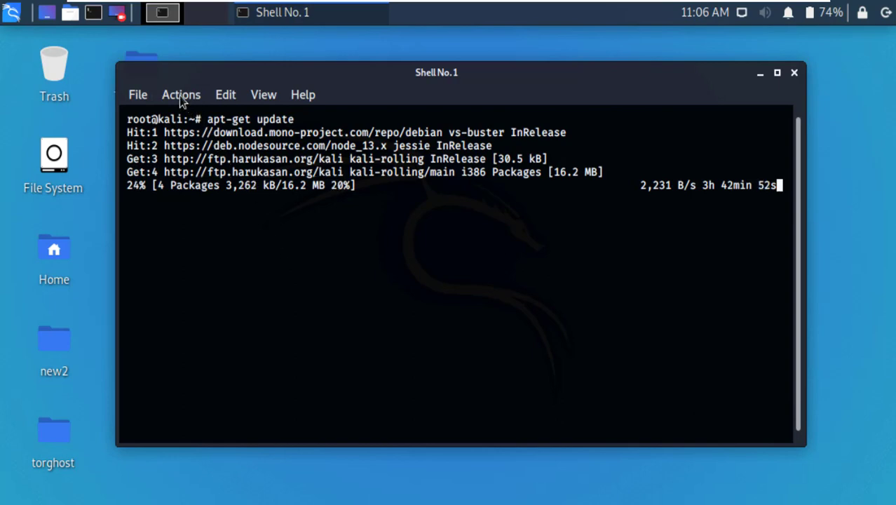
Switch the Color scheme in Preferences from Kali-Dark to Ubuntu for a purple background
left_click(138, 94)
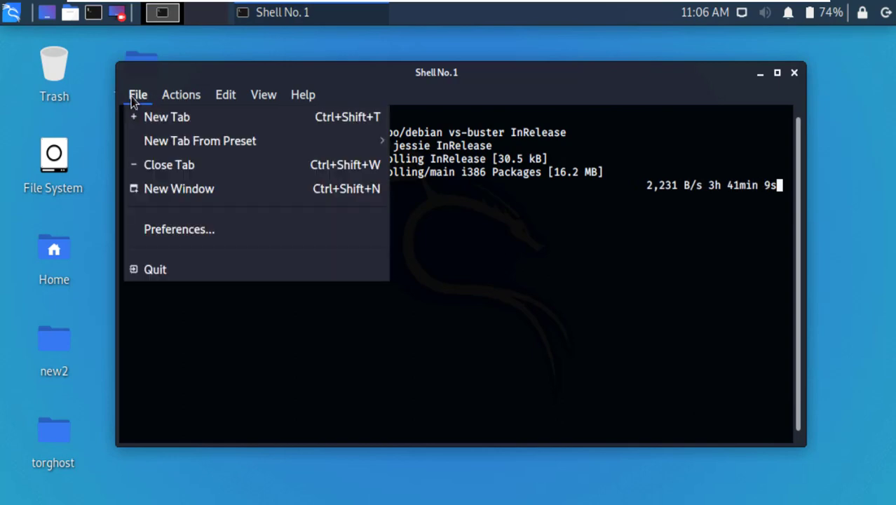
mouse_move(183, 131)
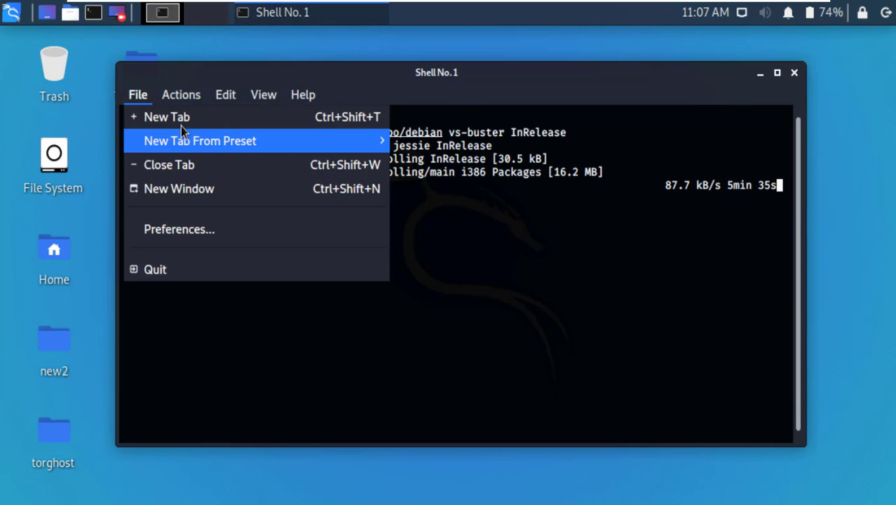
left_click(179, 230)
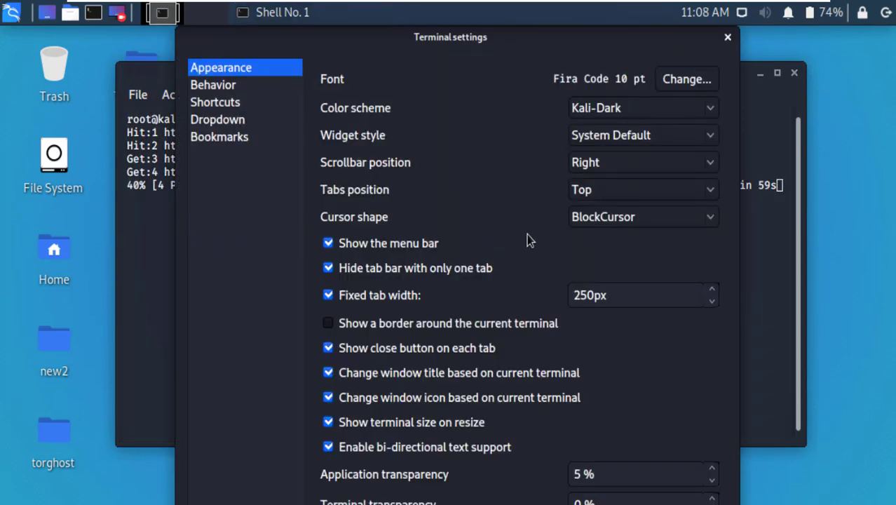
left_click(642, 107)
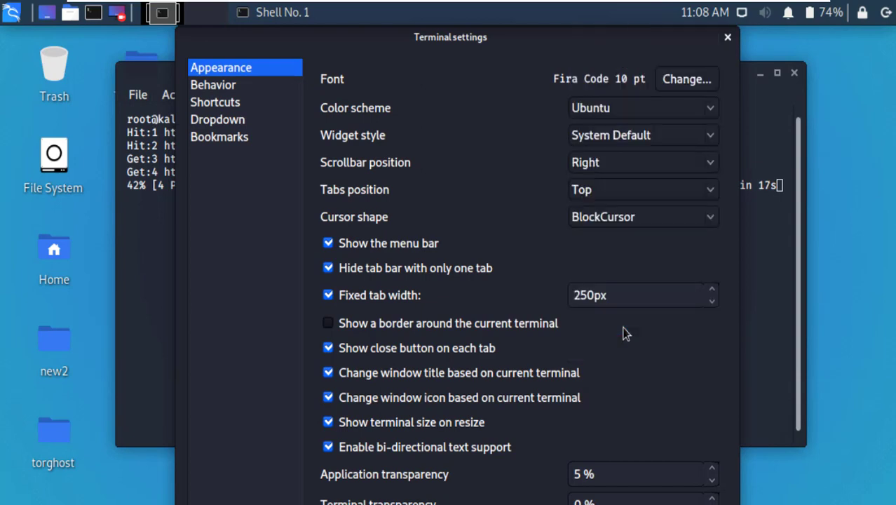
left_click(725, 36)
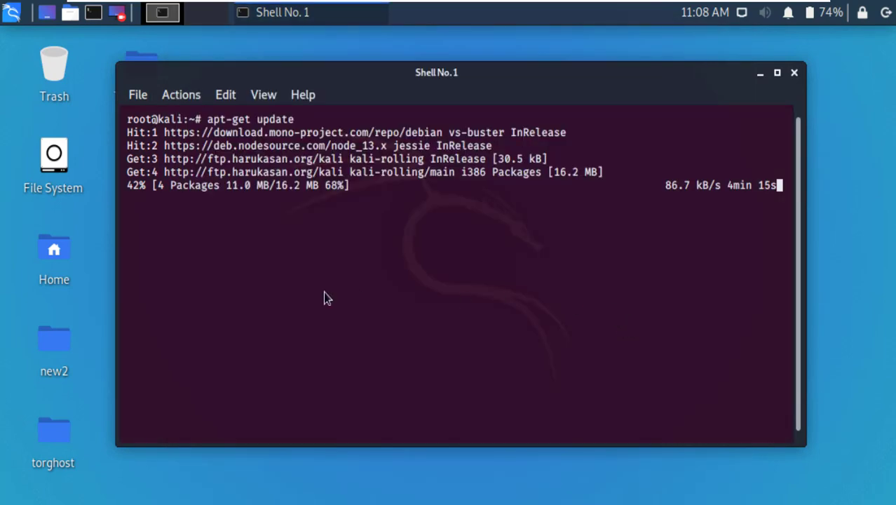
mouse_move(578, 298)
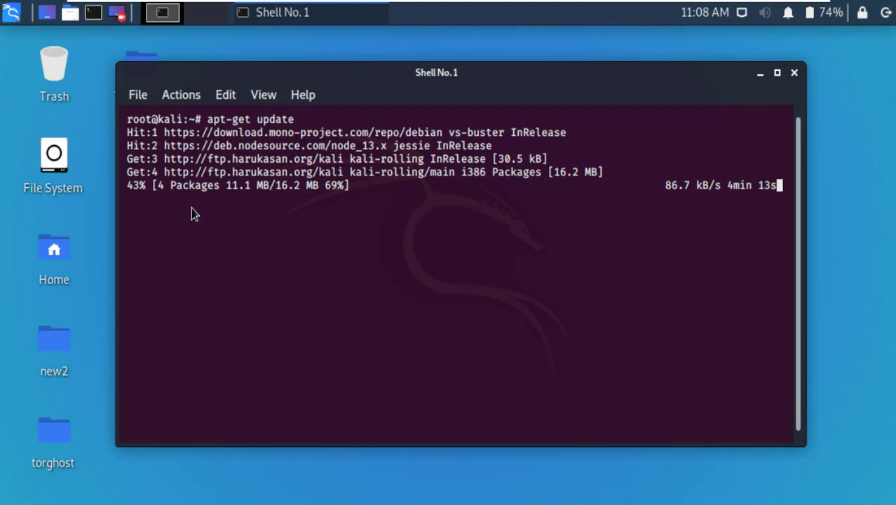
Apply the GreenOnBlack colour scheme in Preferences for green text on black
left_click(137, 94)
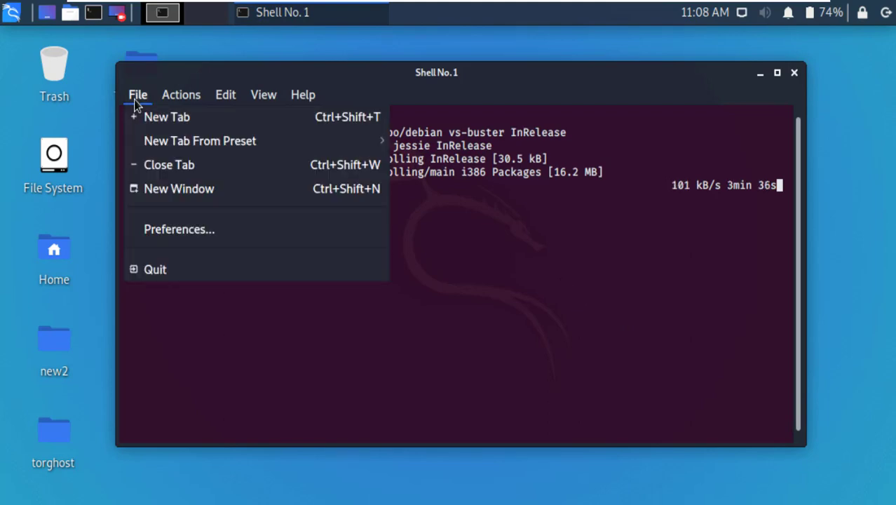
left_click(178, 229)
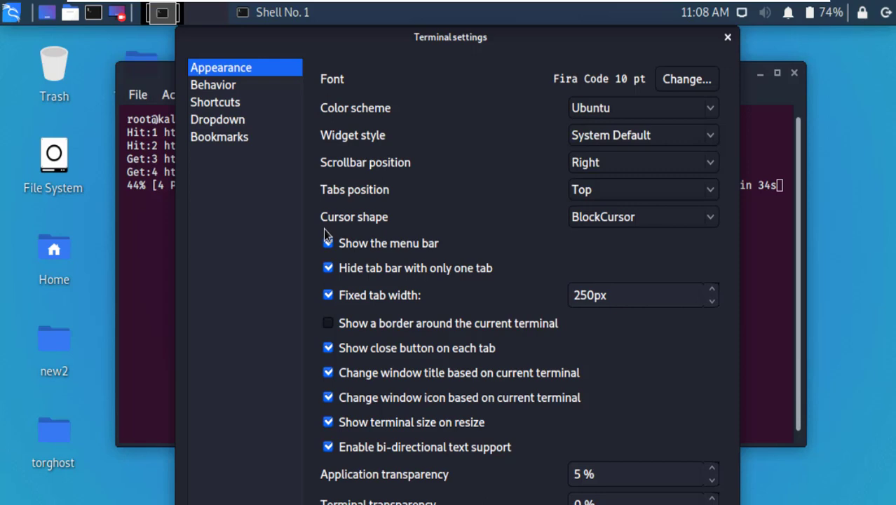
left_click(642, 107)
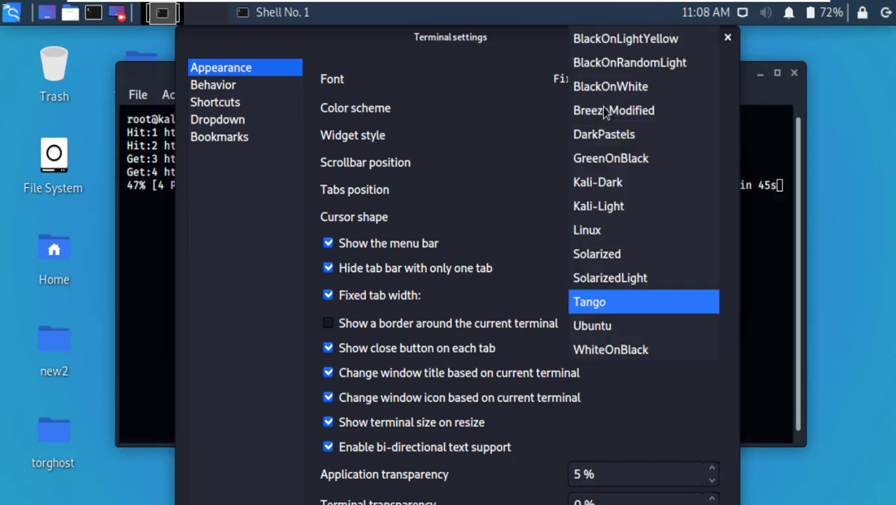
mouse_move(637, 182)
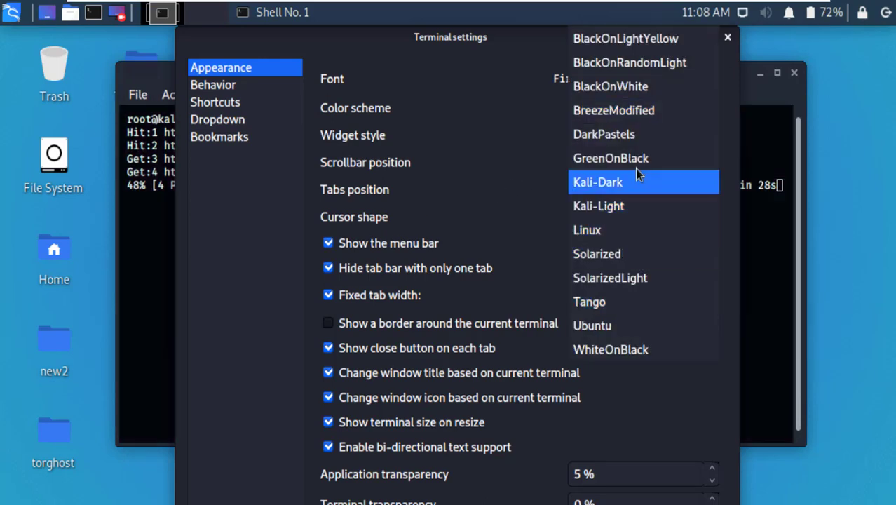
left_click(726, 35)
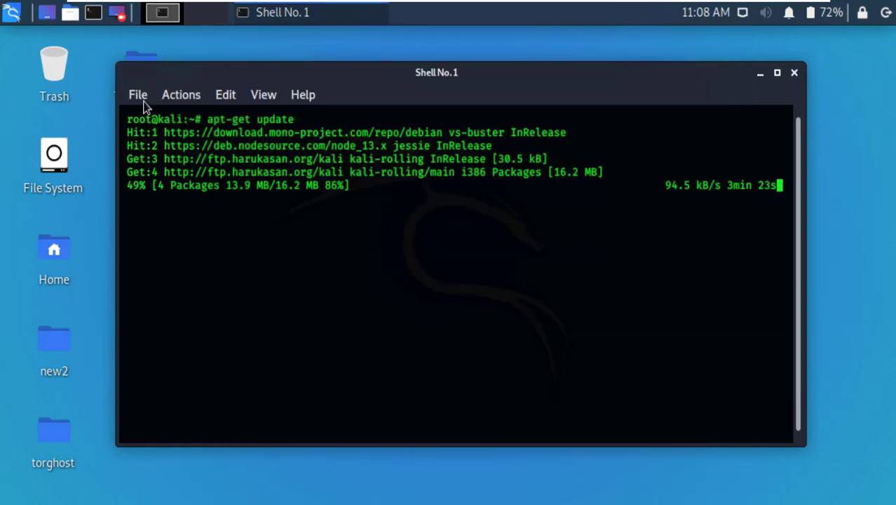
Raise Terminal transparency to 20% so the dragon wallpaper shows through
left_click(138, 94)
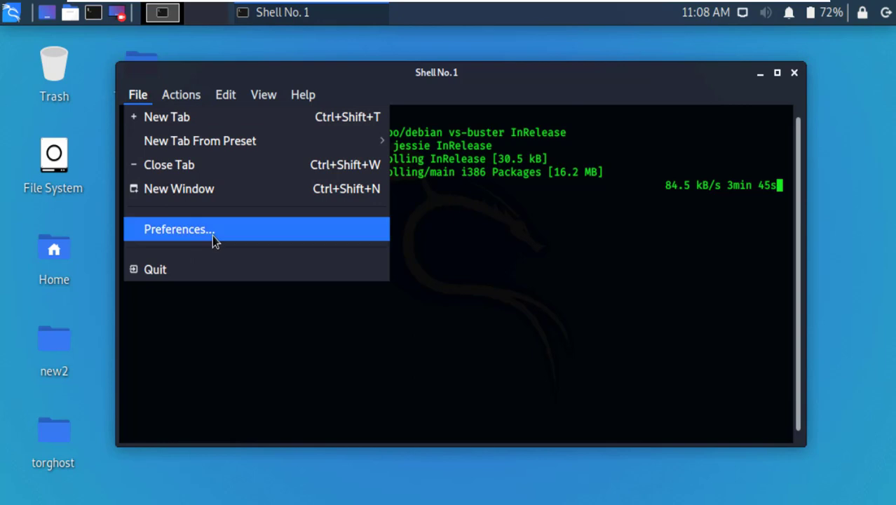
left_click(178, 229)
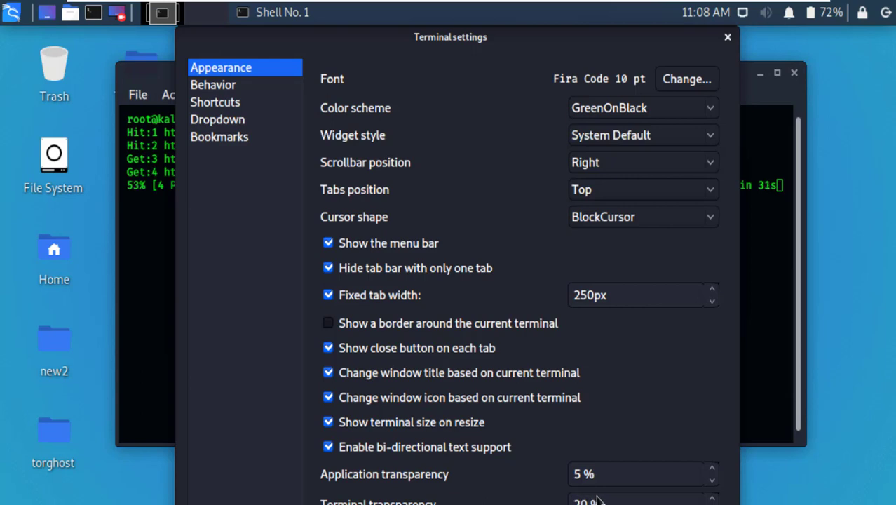
left_click(724, 37)
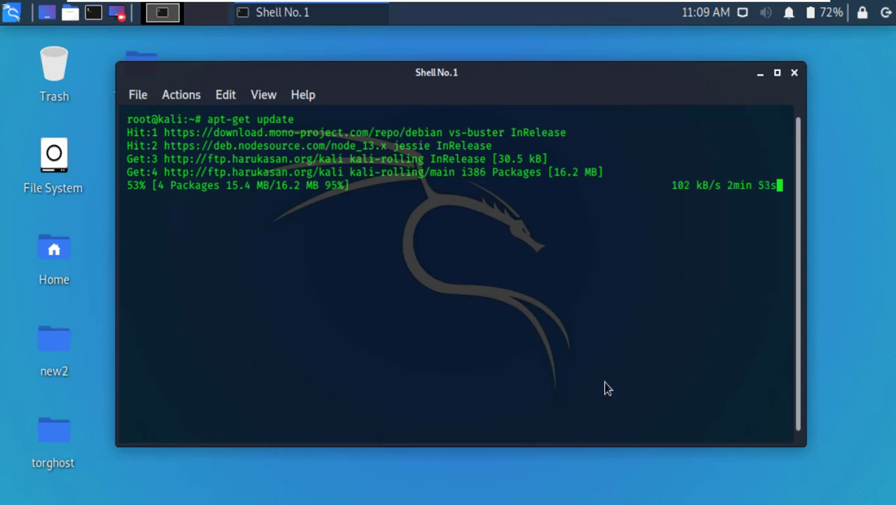
mouse_move(516, 359)
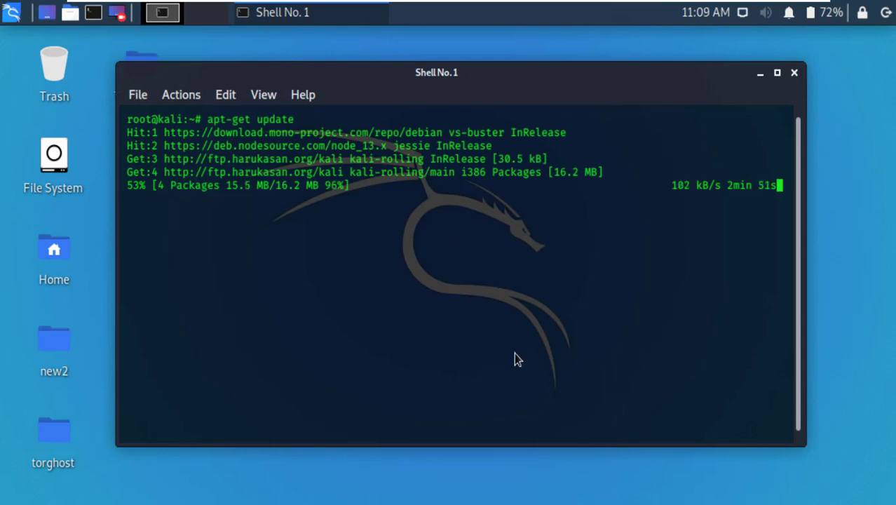
mouse_move(498, 312)
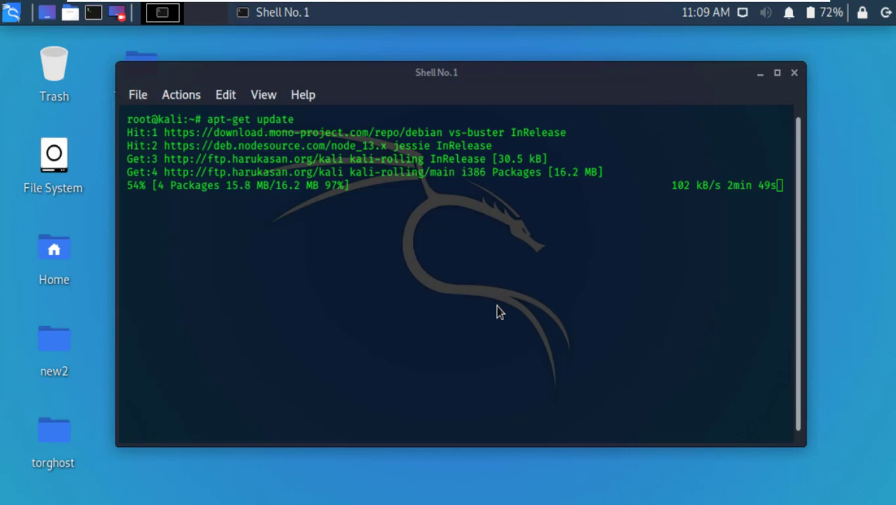
mouse_move(763, 252)
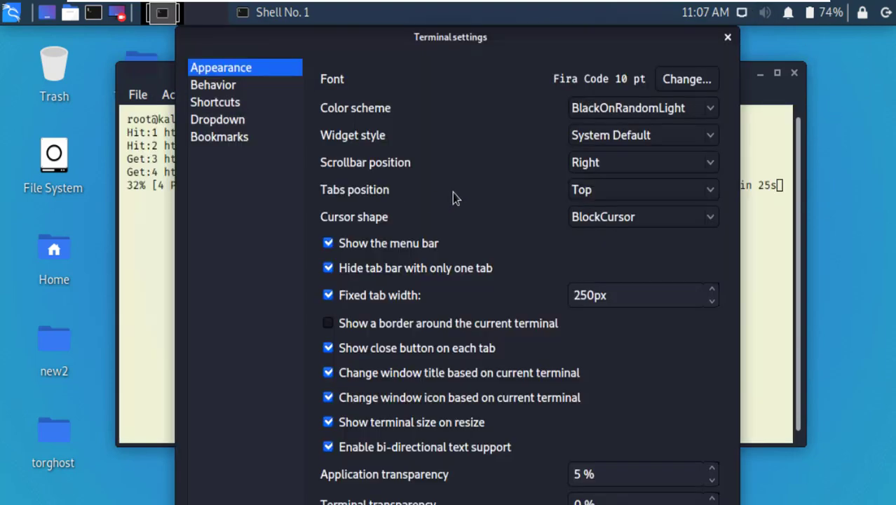
Change the colour scheme from BlackOnRandomLight to BreezeModified and close settings
left_click(642, 107)
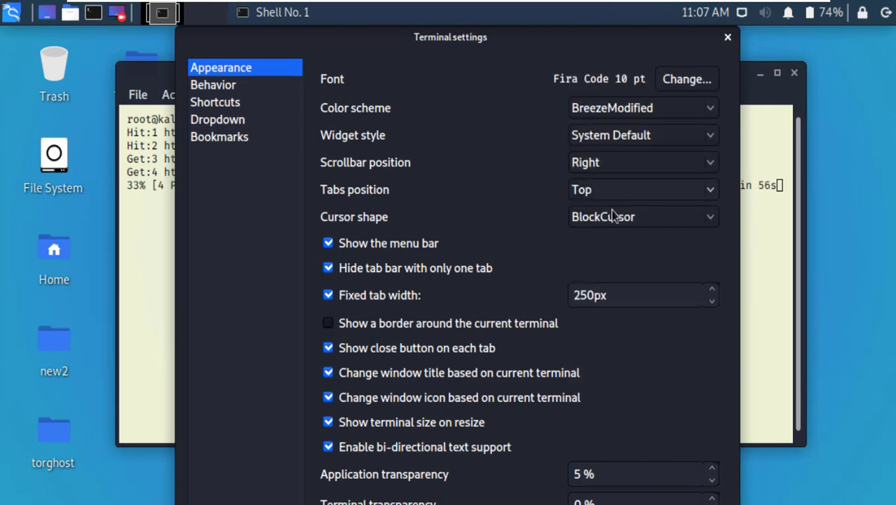
left_click(725, 36)
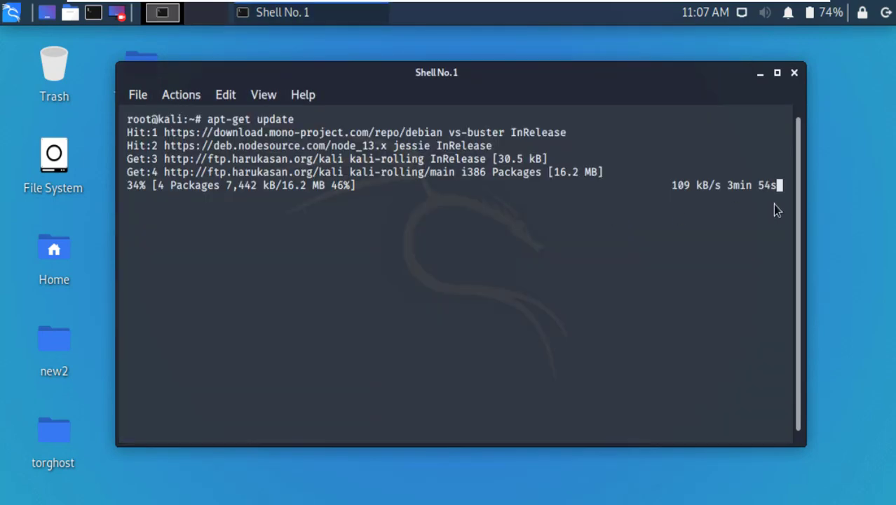